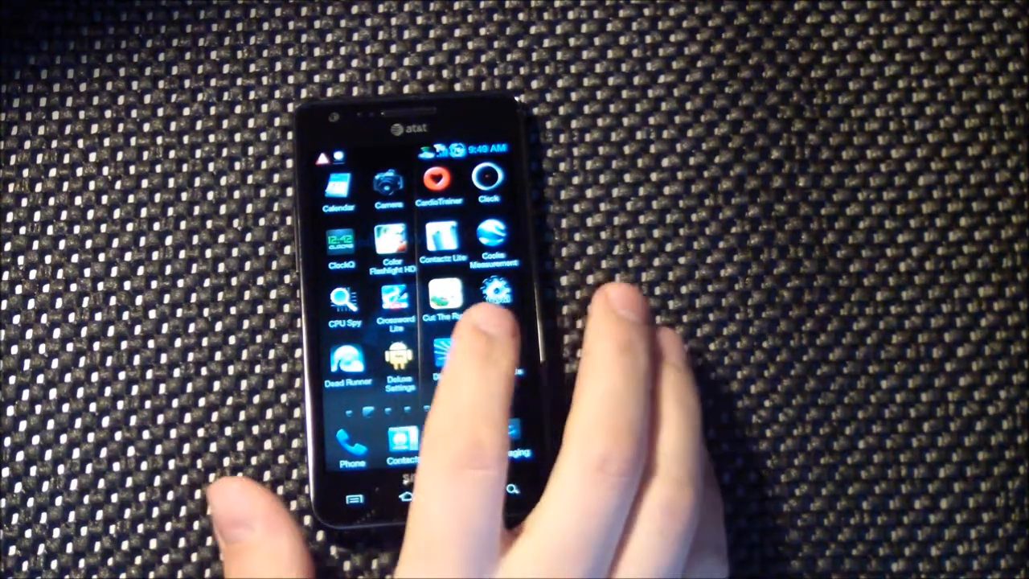
Return to the home screen and launch Messaging from the dock to show the conversation list.
{"action": "scroll", "scroll_direction": "left", "scroll_amount": 3}
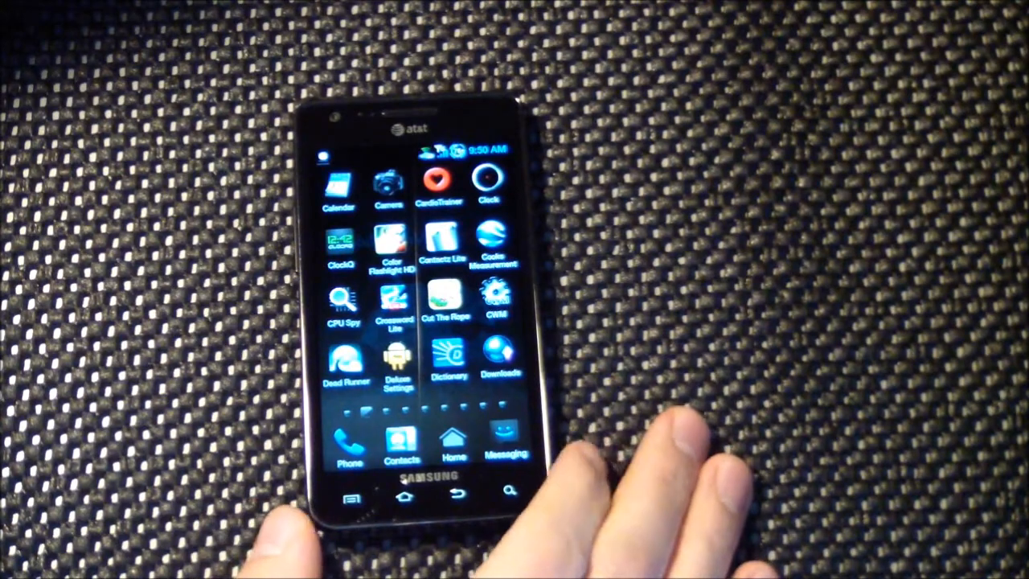
{"action": "left_click", "coordinate": [402, 495]}
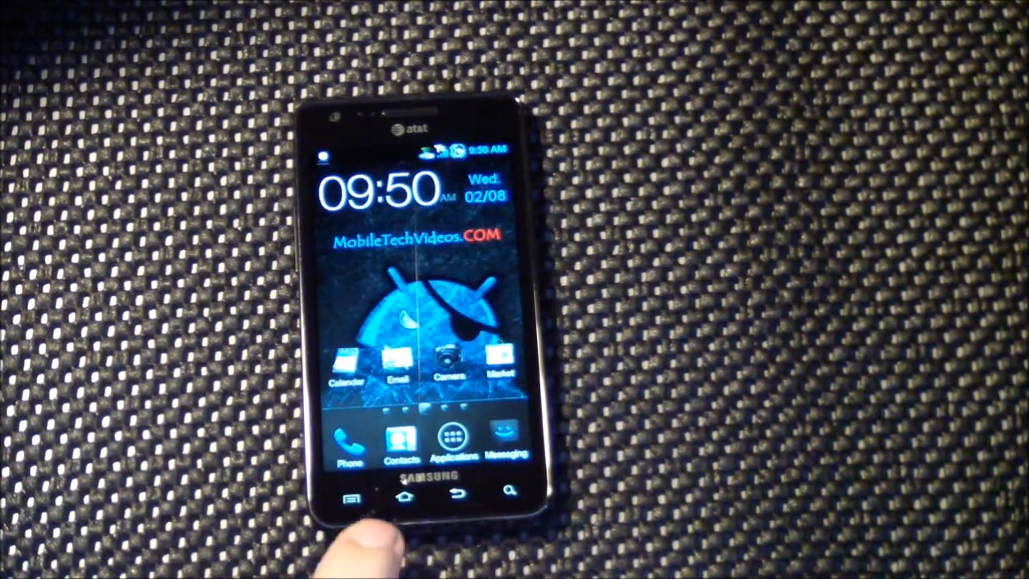
{"action": "left_click", "coordinate": [348, 442]}
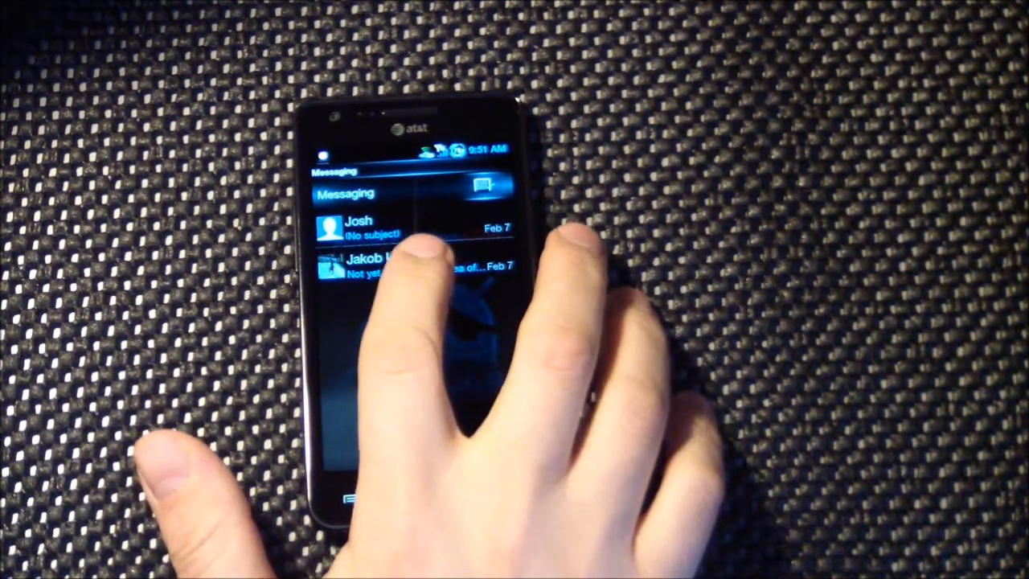
View the conversation with Jakob, bring up and dismiss Select input method, then back out to home.
{"action": "left_click", "coordinate": [370, 265]}
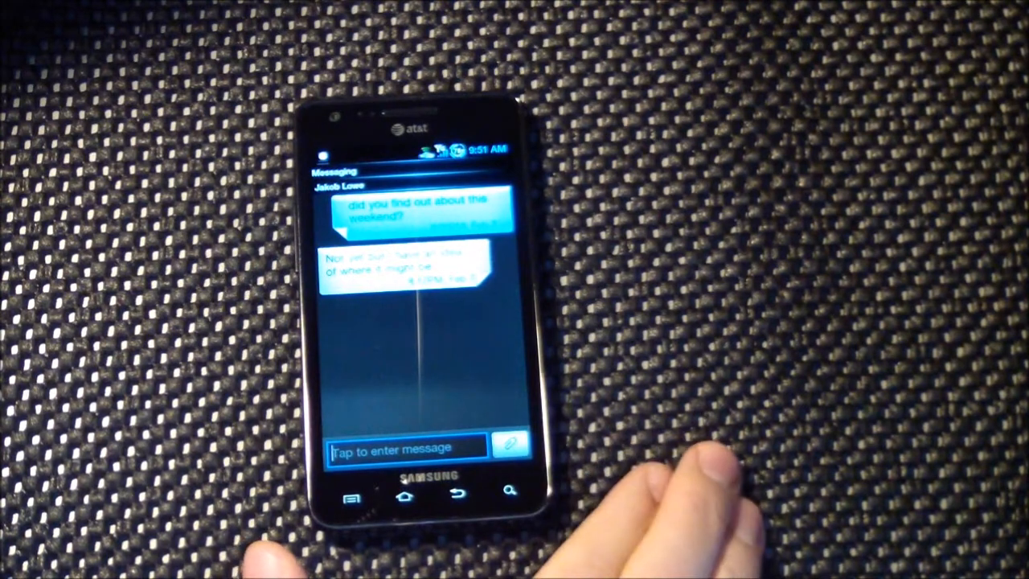
{"action": "left_click", "coordinate": [405, 446]}
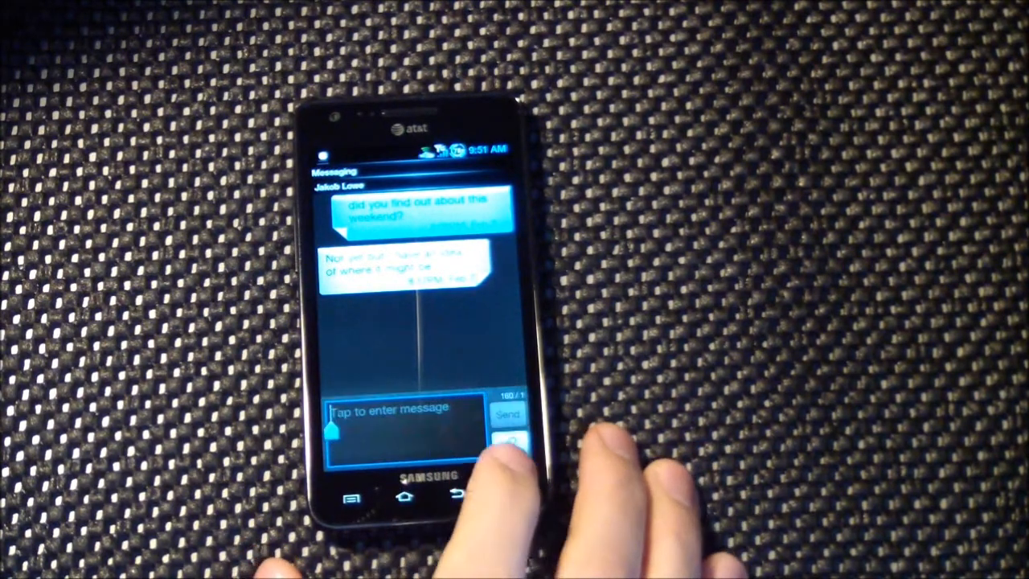
{"action": "left_click", "coordinate": [402, 412]}
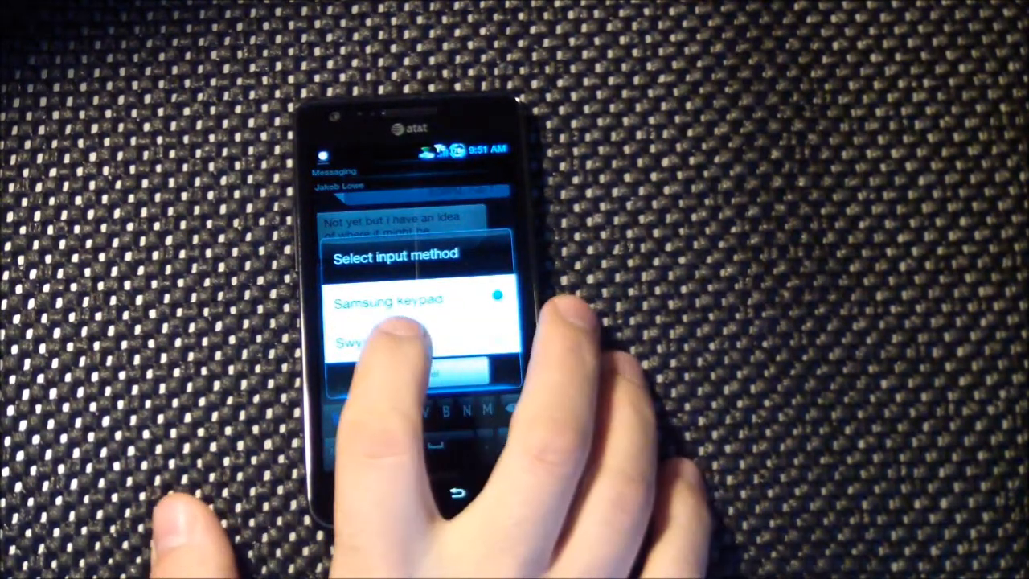
{"action": "left_click", "coordinate": [389, 303]}
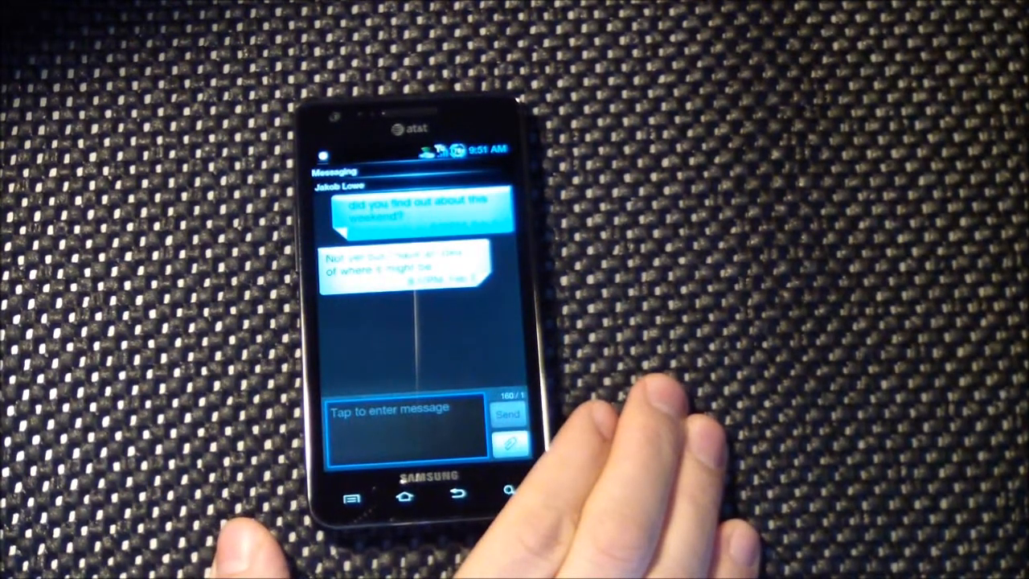
{"action": "left_click", "coordinate": [402, 415]}
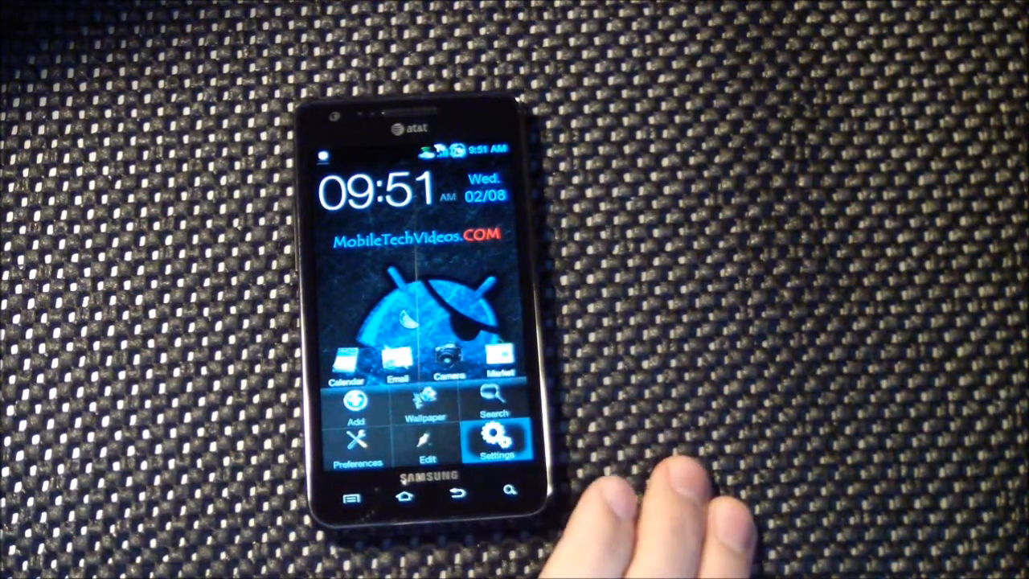
Browse Settings, looking into the Display and Sound pages and returning to the main list.
{"action": "left_click", "coordinate": [495, 441]}
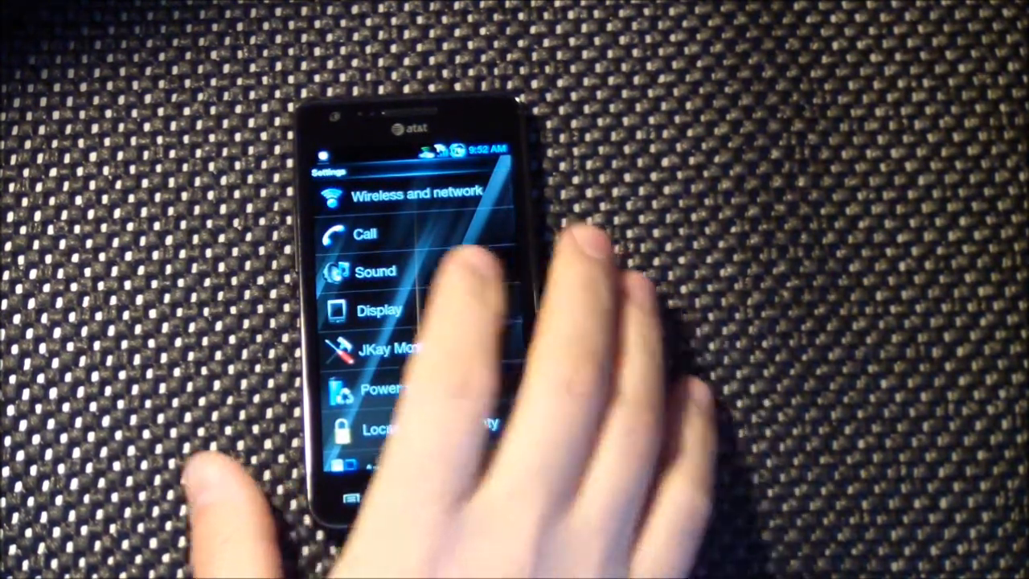
{"action": "left_click", "coordinate": [378, 309]}
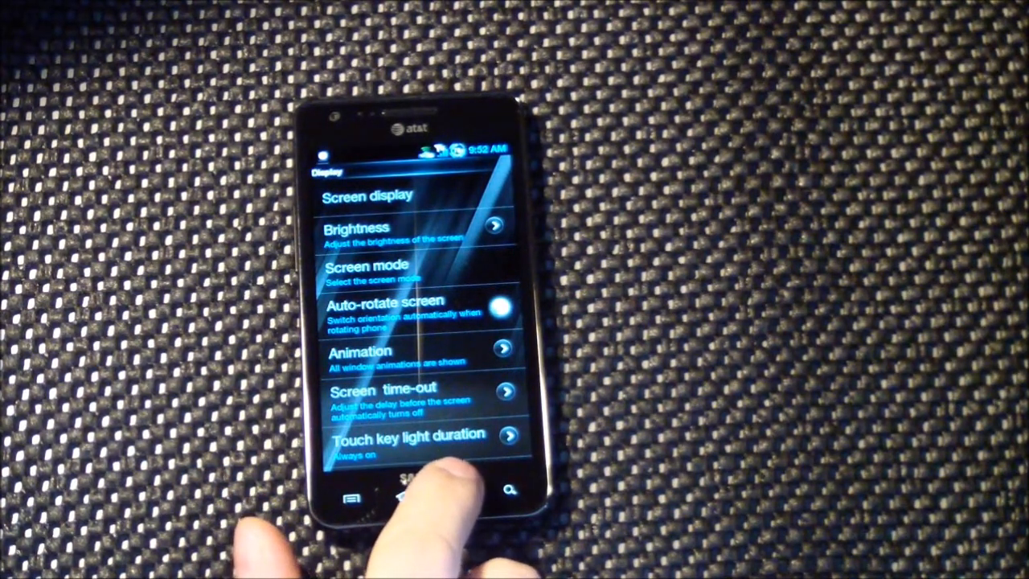
{"action": "left_click", "coordinate": [428, 495]}
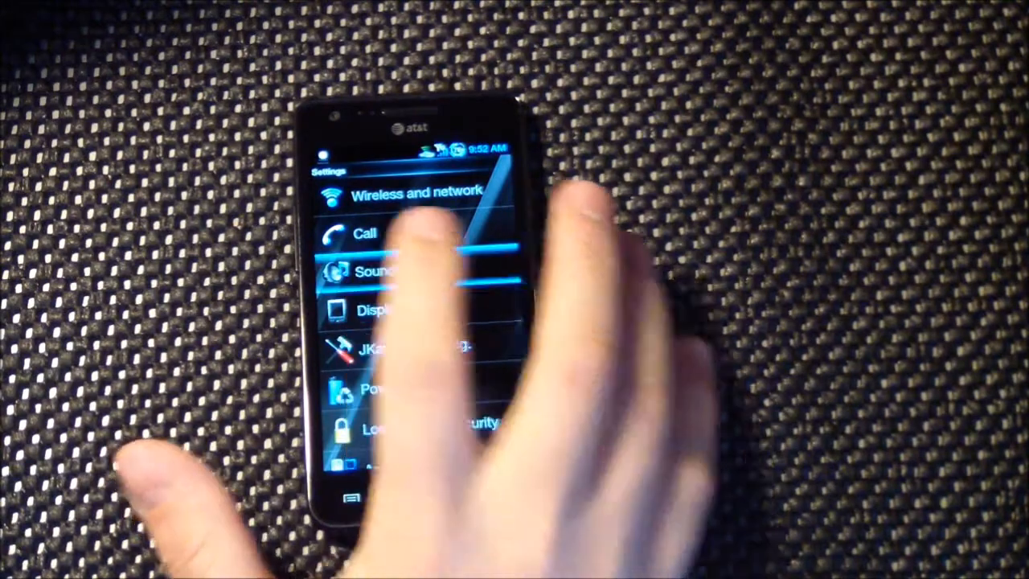
{"action": "left_click", "coordinate": [369, 270]}
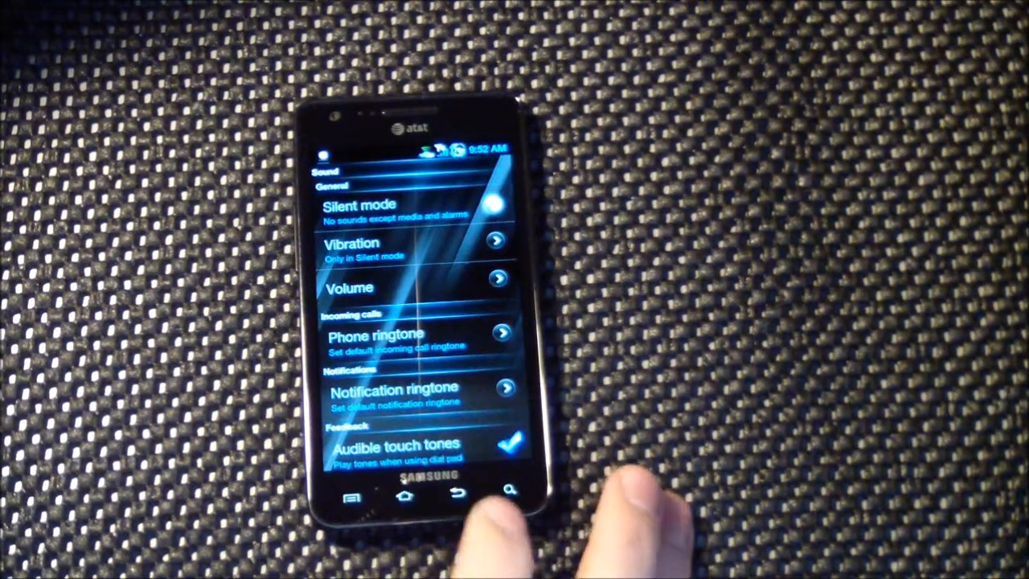
{"action": "left_click", "coordinate": [458, 495]}
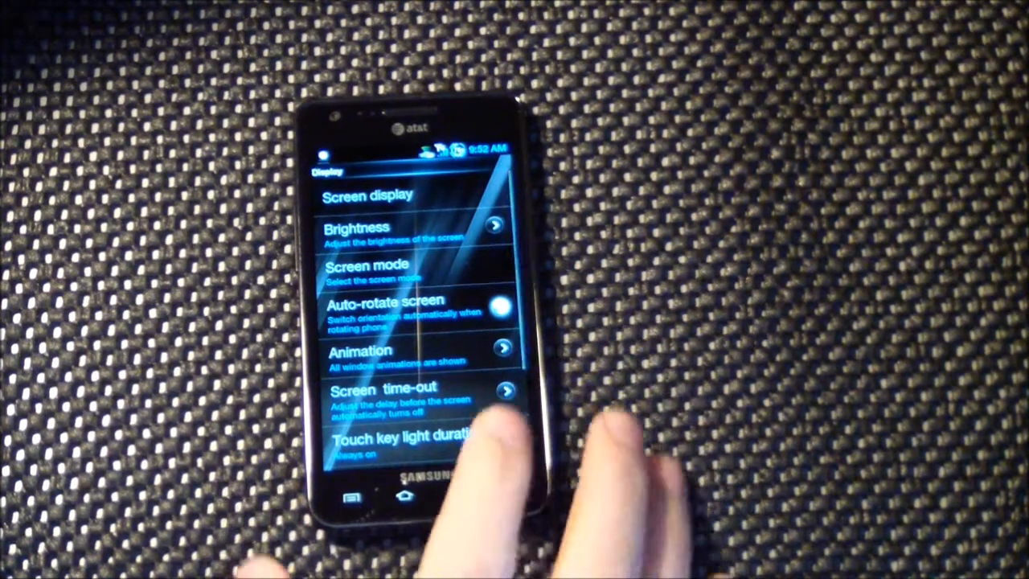
Adjust the Volume levels under Sound, then show the About phone page.
{"action": "left_click", "coordinate": [366, 265]}
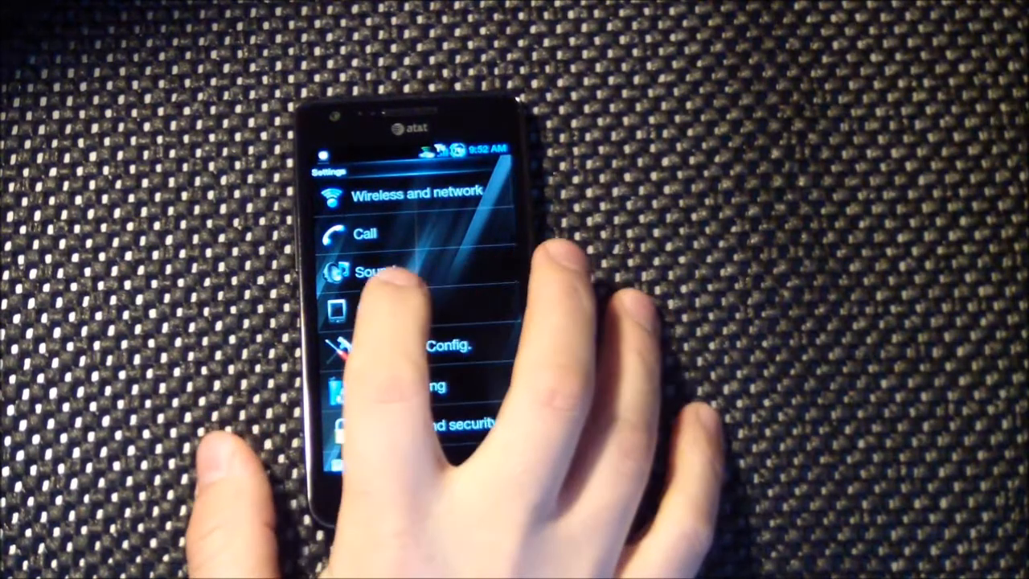
{"action": "left_click", "coordinate": [377, 271]}
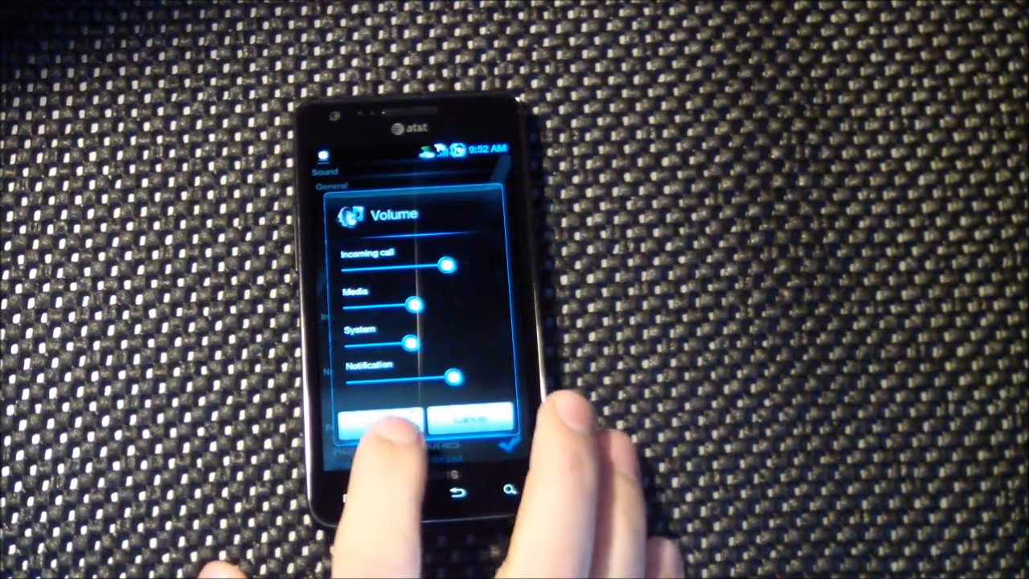
{"action": "left_click", "coordinate": [377, 421]}
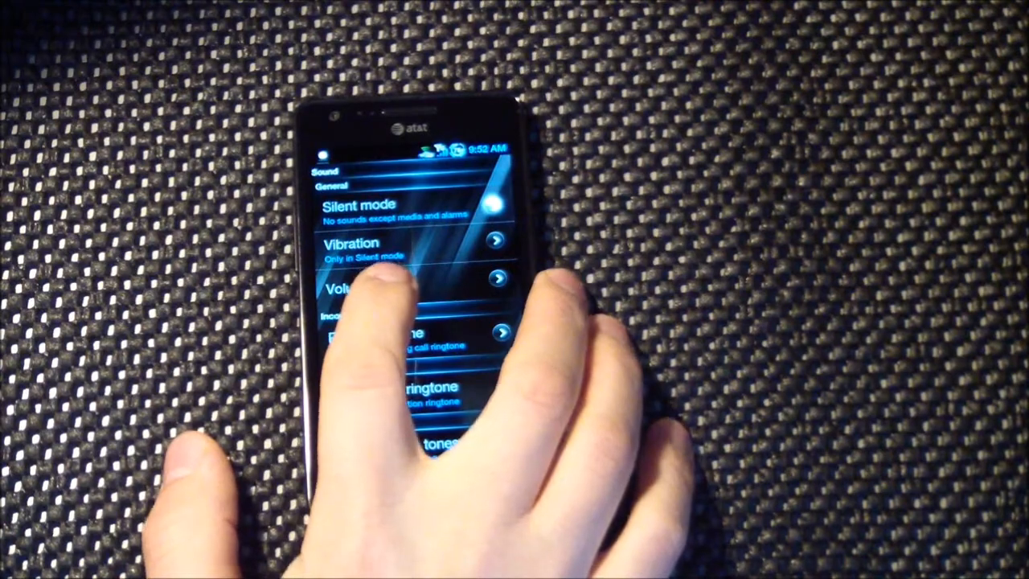
{"action": "left_click", "coordinate": [353, 288]}
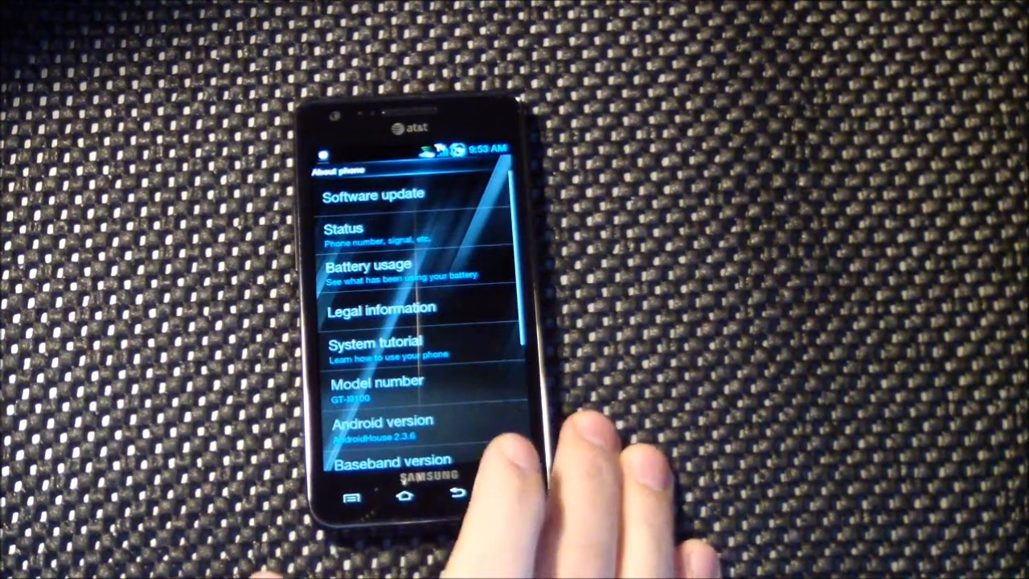
Show the Task Manager's Active applications tab listing Messaging.
{"action": "scroll", "scroll_direction": "down", "scroll_amount": 3}
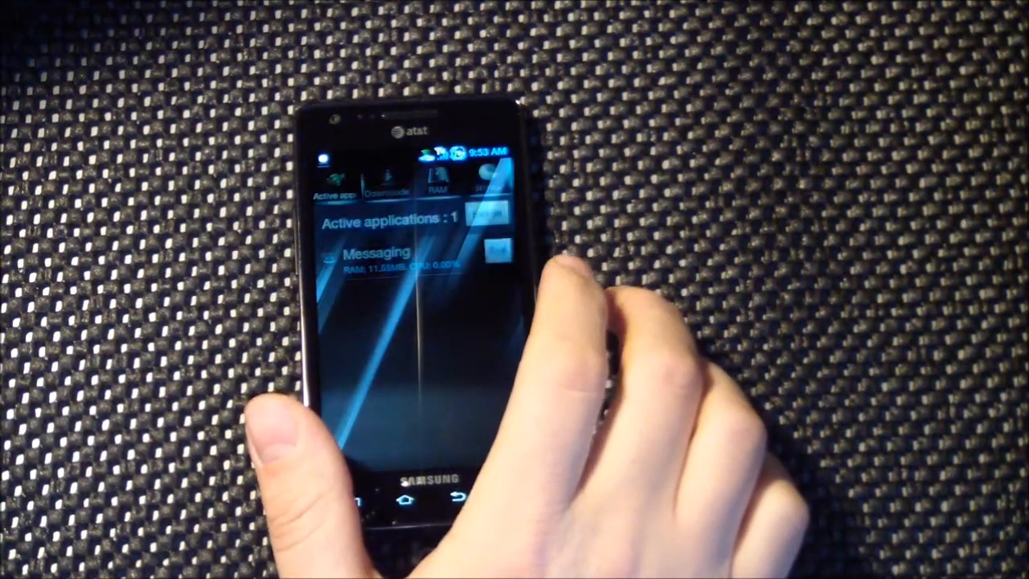
Clear memory on the RAM tab, closing 18 applications, and return to the home screen.
{"action": "left_click", "coordinate": [437, 180]}
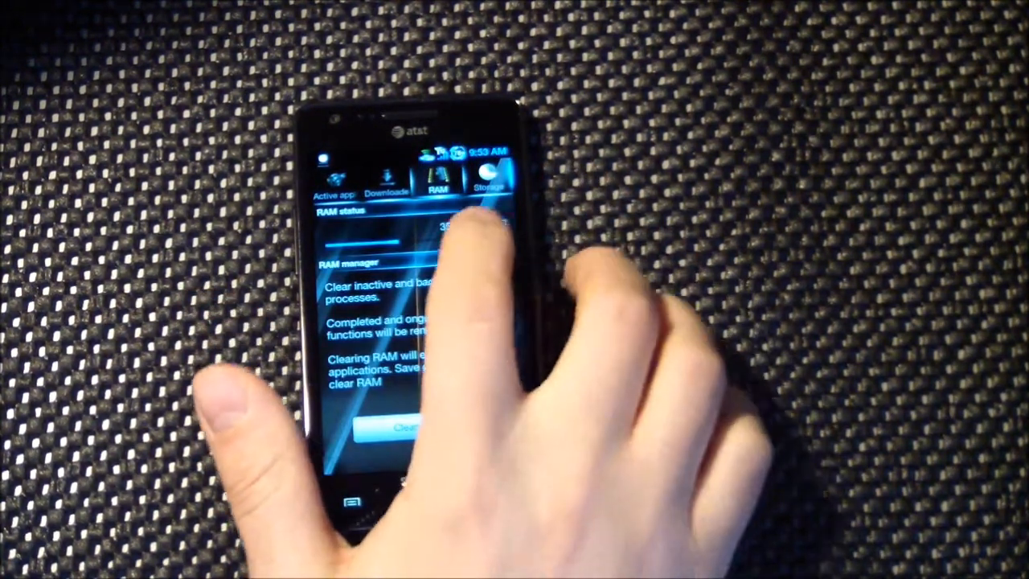
{"action": "left_click", "coordinate": [415, 426]}
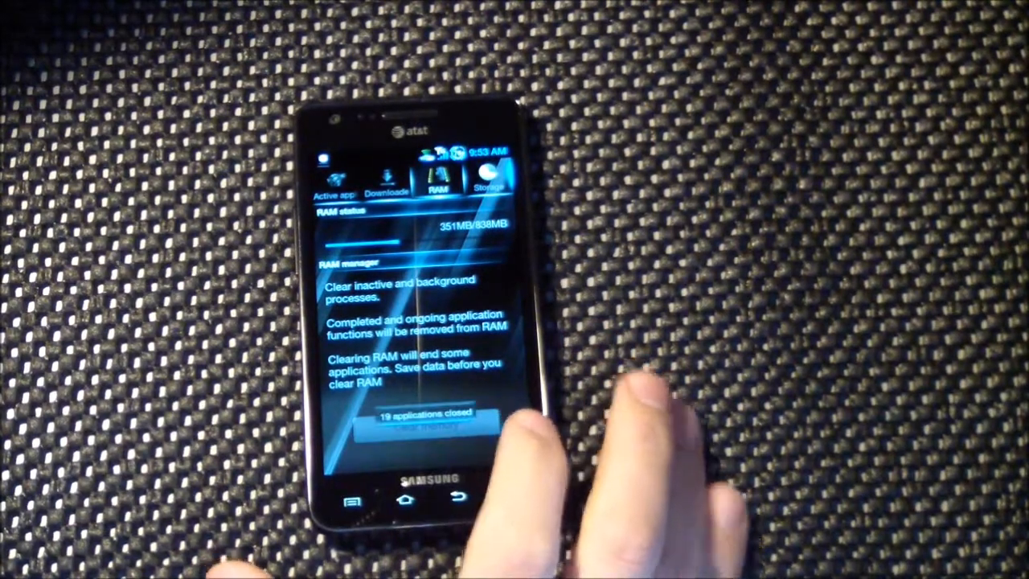
{"action": "left_click", "coordinate": [425, 421]}
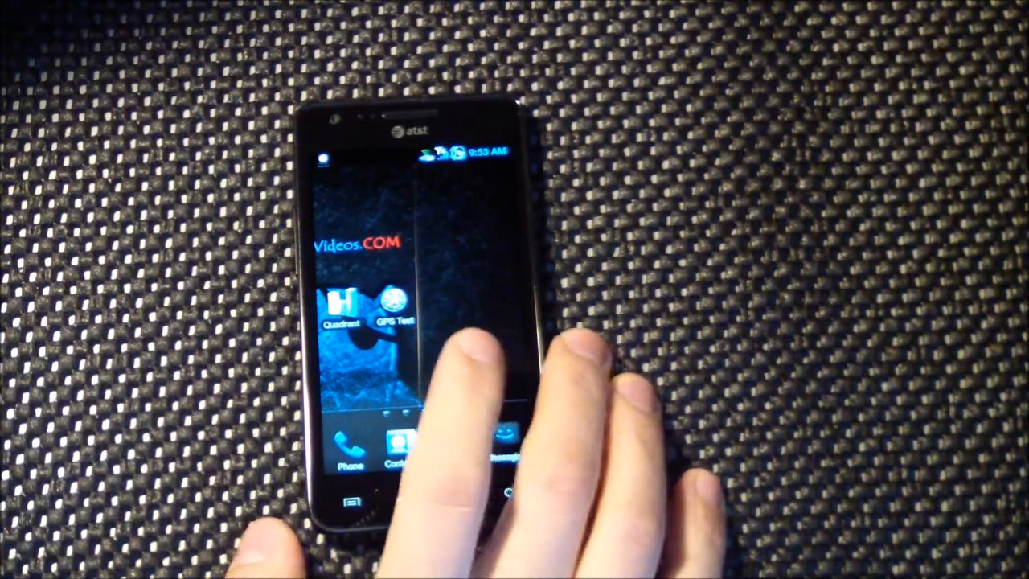
{"action": "left_click", "coordinate": [341, 309]}
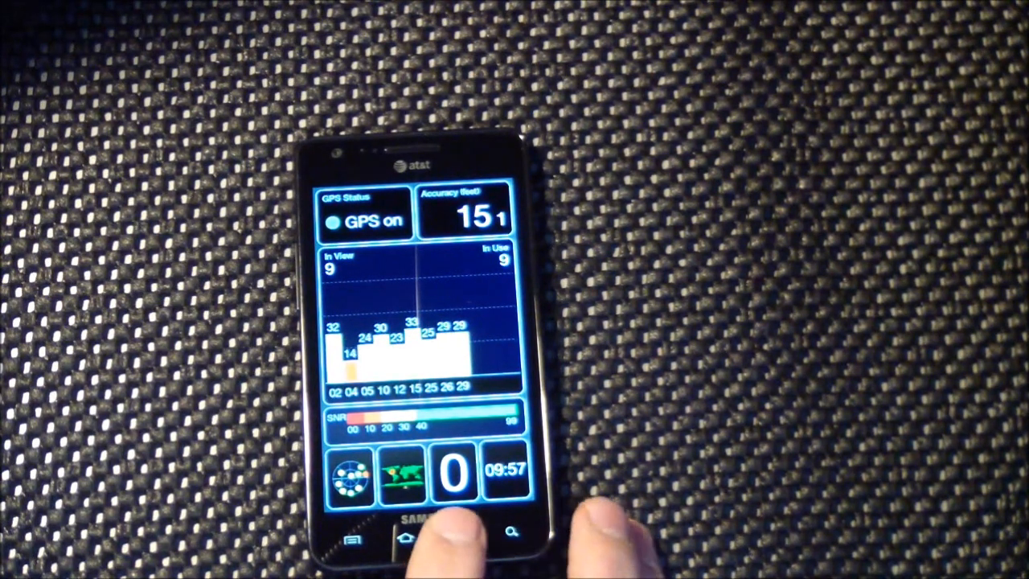
Exit GPS Test after viewing 9 satellites in use with accuracy 15.
{"action": "left_click", "coordinate": [405, 536]}
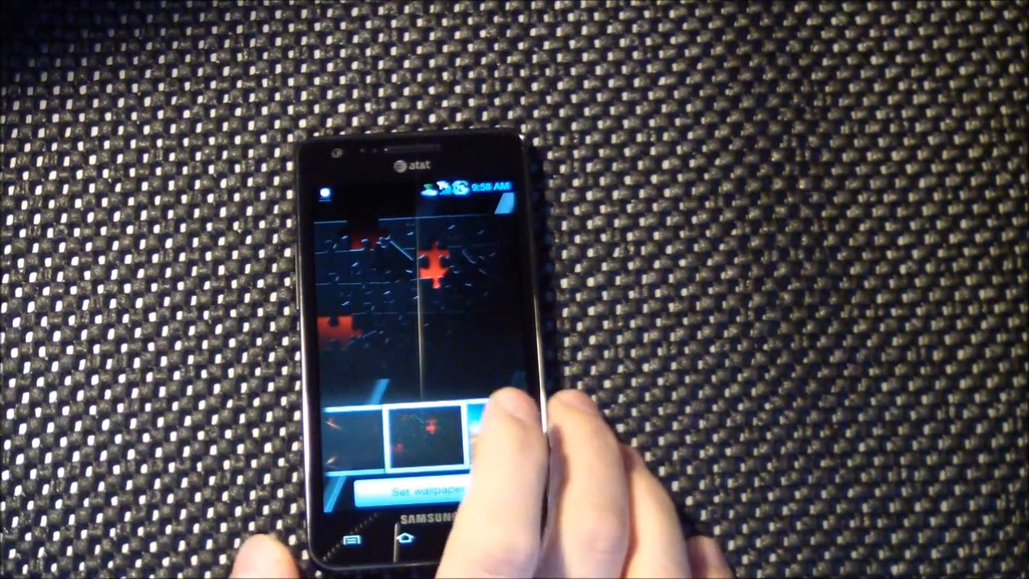
Preview several red-accented wallpapers in the gallery, then return home without setting one.
{"action": "left_click", "coordinate": [426, 437]}
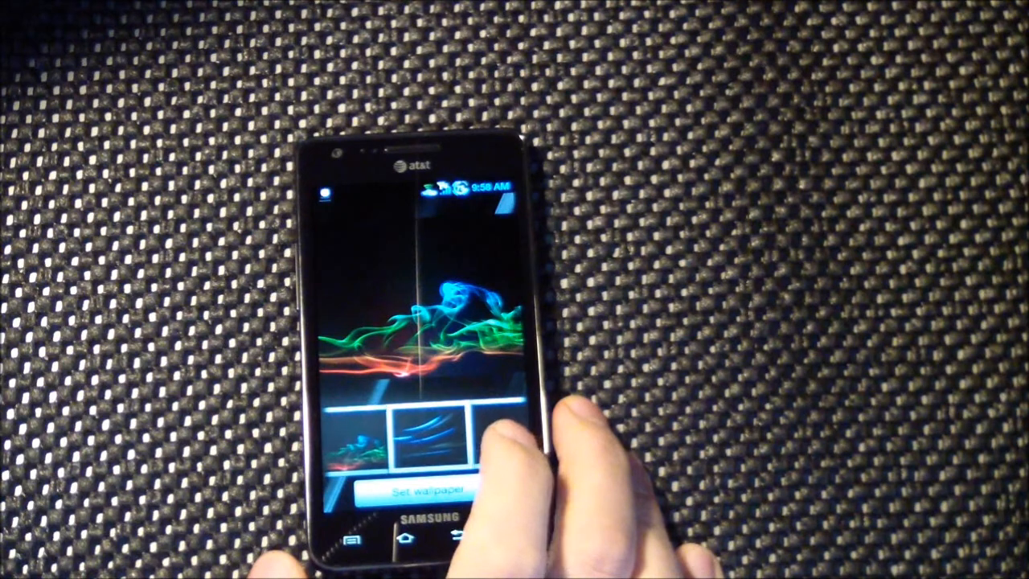
{"action": "left_click", "coordinate": [431, 440]}
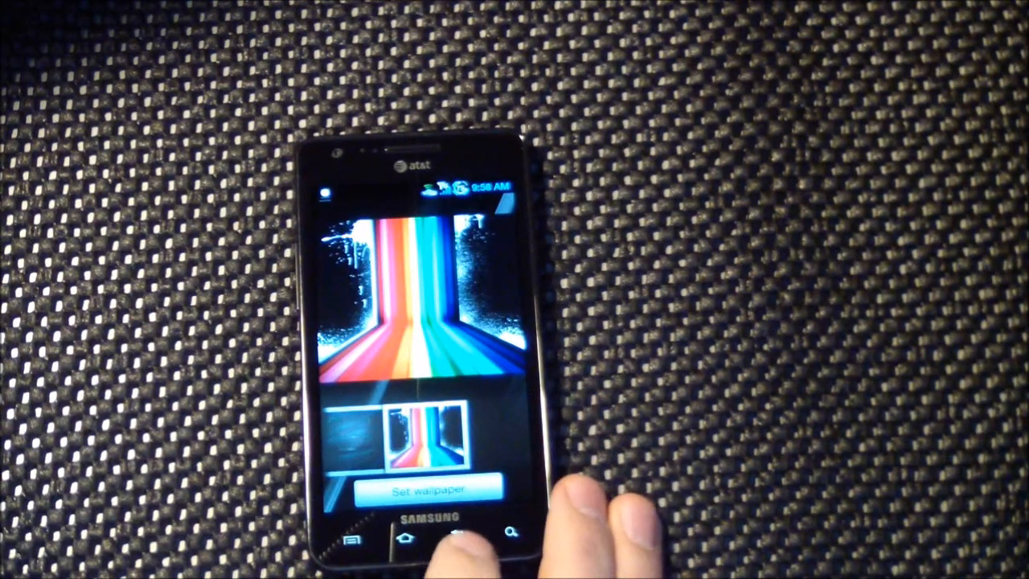
{"action": "left_click", "coordinate": [430, 486]}
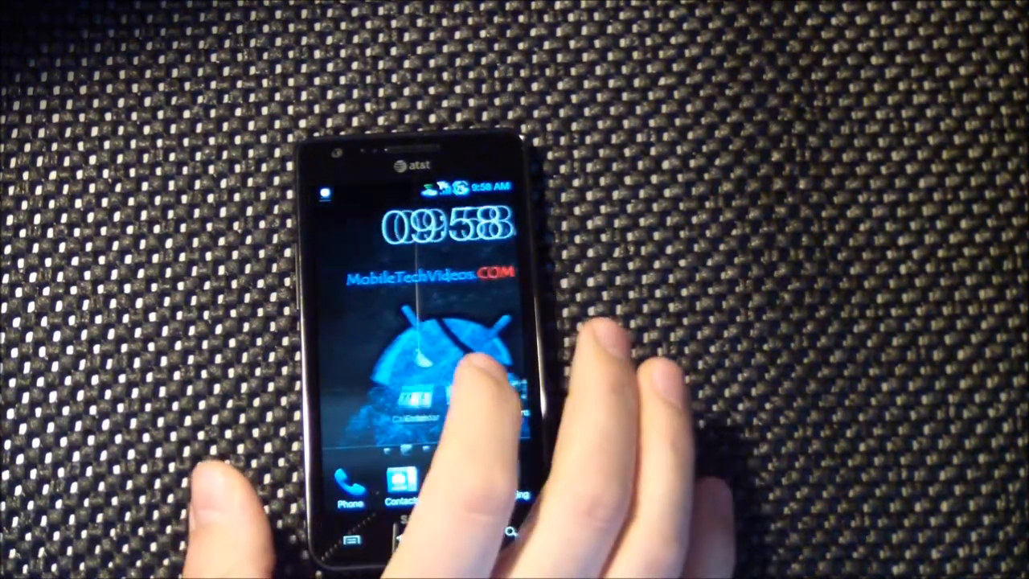